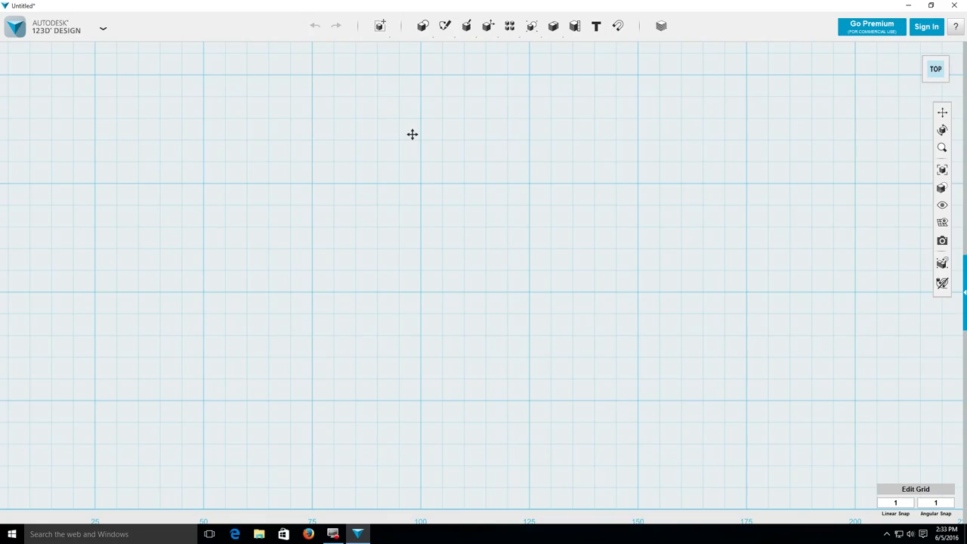
{"action": "mouse_move", "coordinate": [631, 184]}
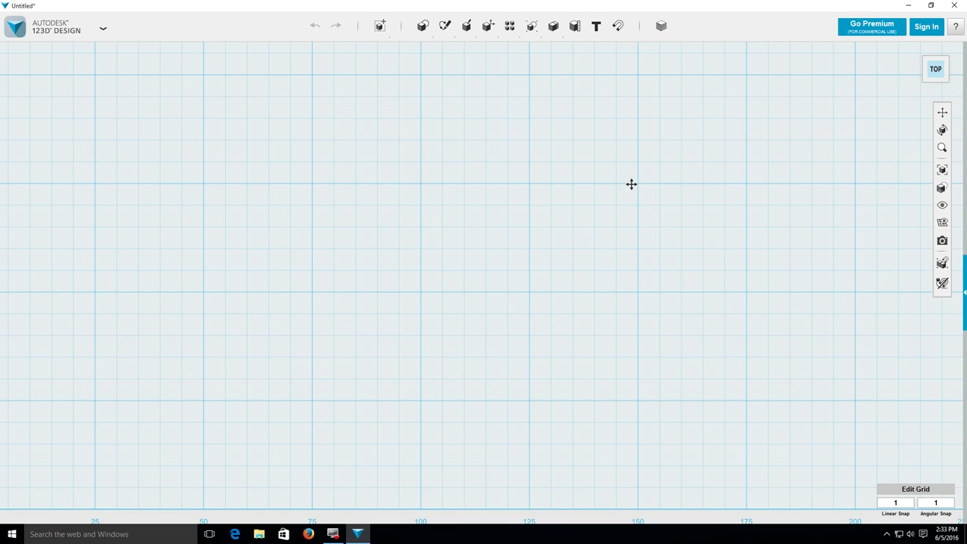
{"action": "mouse_move", "coordinate": [619, 27]}
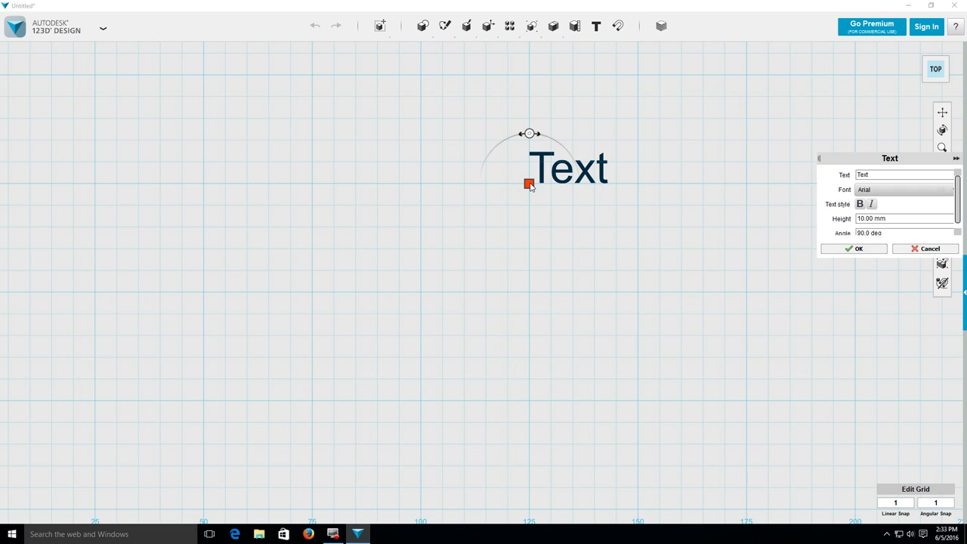
- Replace the placeholder with bold M.D. text at height 7 and confirm it
{"action": "left_click", "coordinate": [883, 174]}
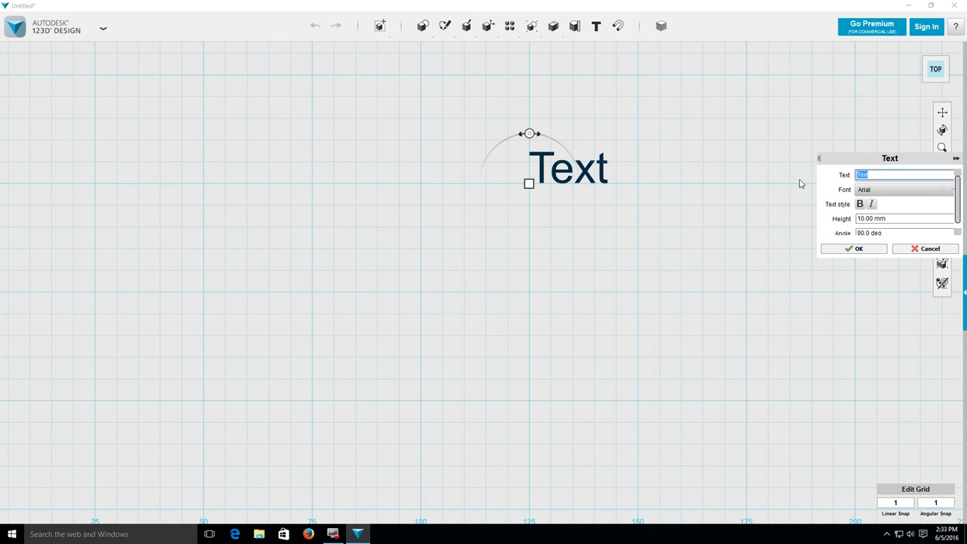
{"action": "type", "text": "M.D"}
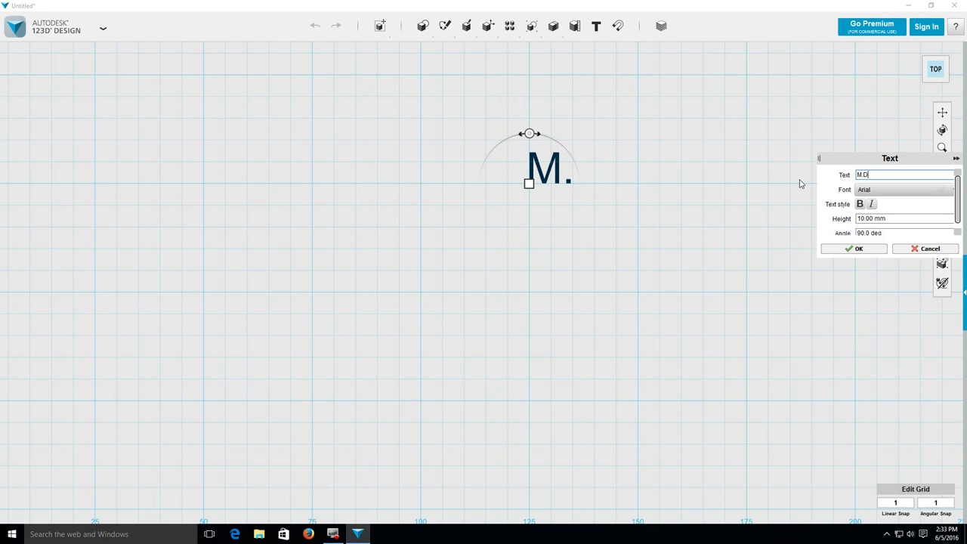
{"action": "left_click", "coordinate": [860, 204]}
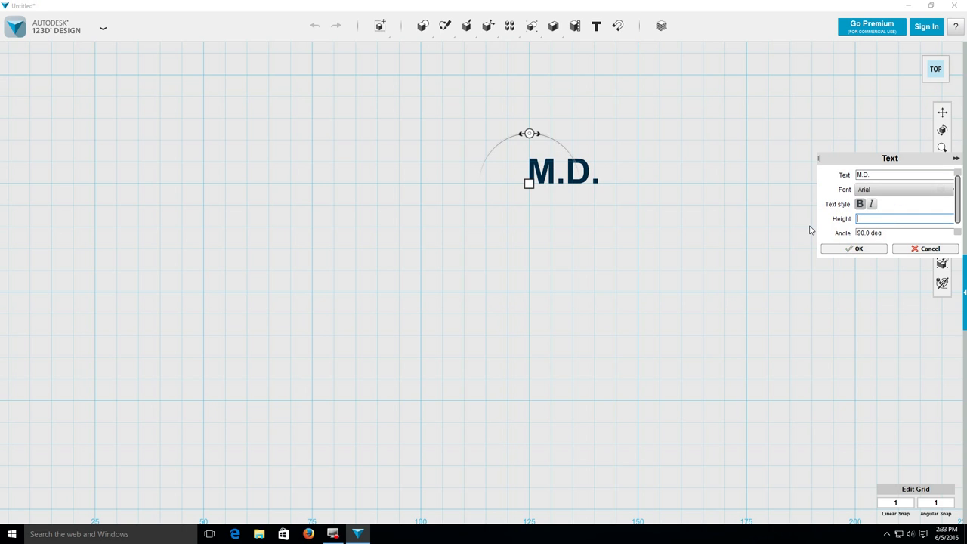
{"action": "type", "text": "7"}
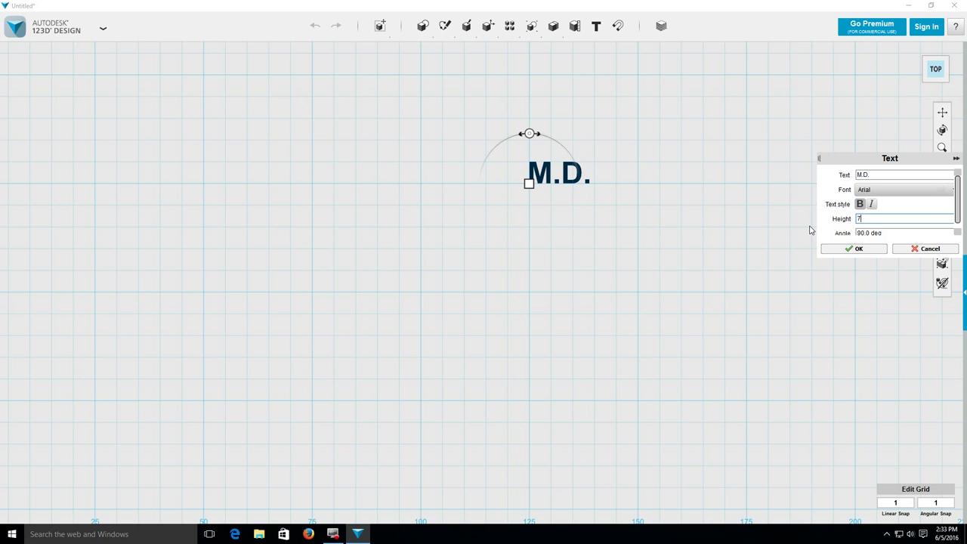
{"action": "left_click", "coordinate": [855, 248]}
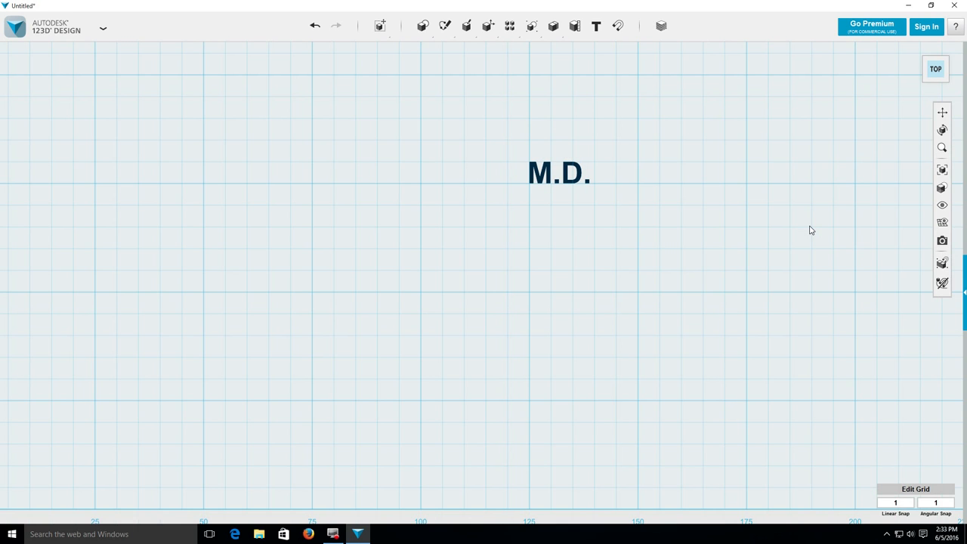
{"action": "left_click", "coordinate": [595, 26]}
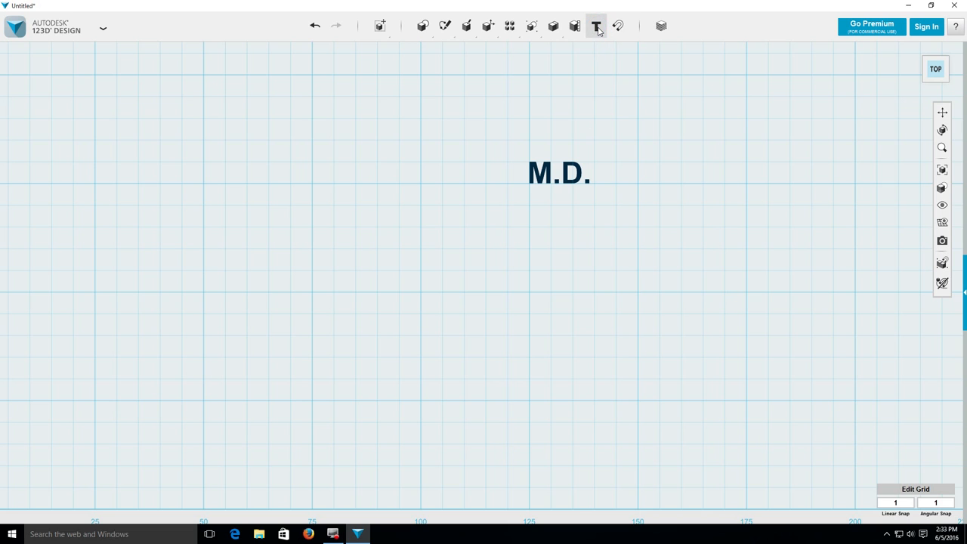
- Place bold VIDEOS text at a smaller height just below M.D. and confirm it
{"action": "left_click", "coordinate": [529, 208]}
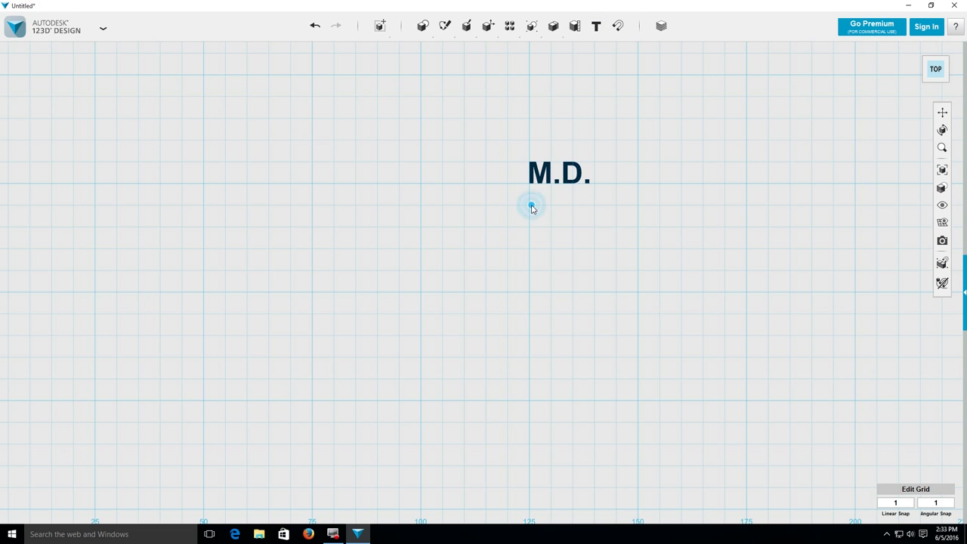
{"action": "left_click", "coordinate": [528, 209]}
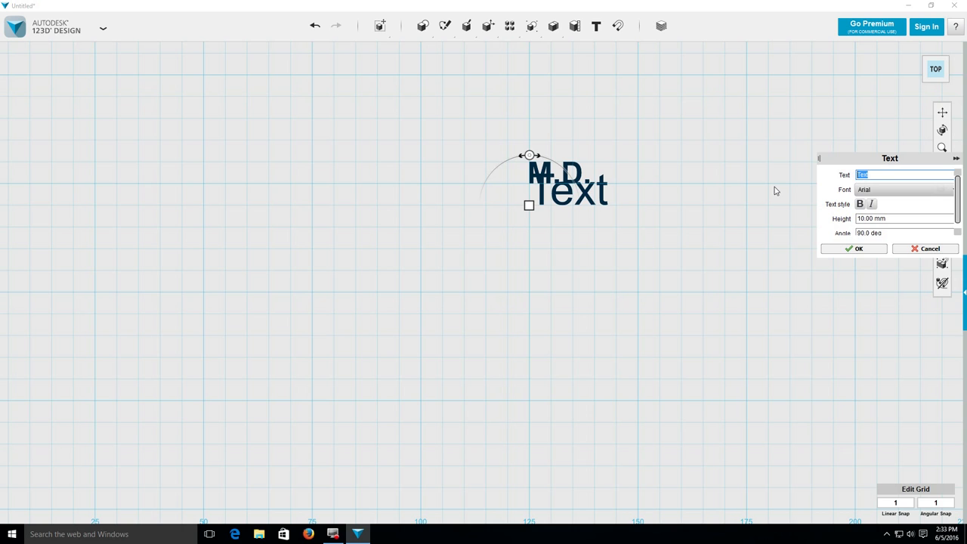
{"action": "type", "text": "VIDEOS"}
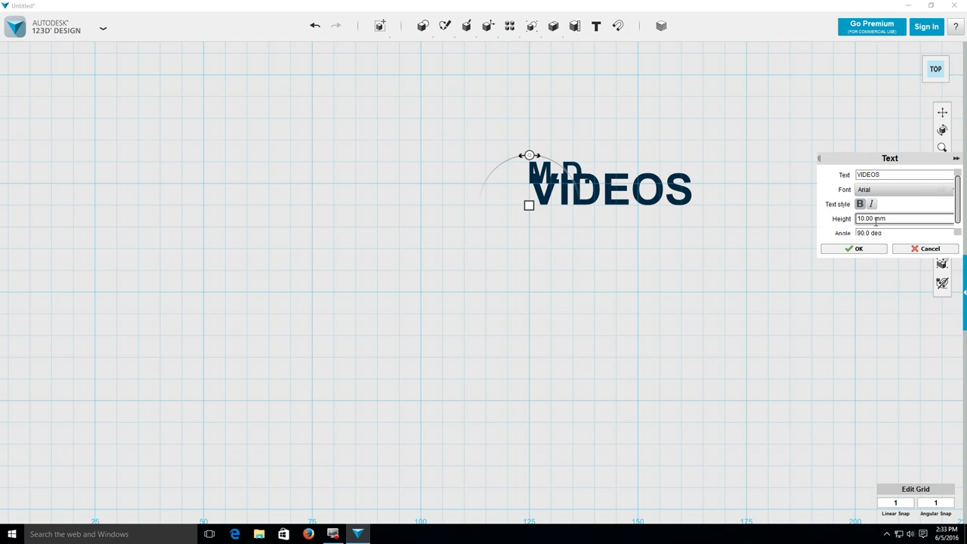
{"action": "double_click", "coordinate": [867, 217]}
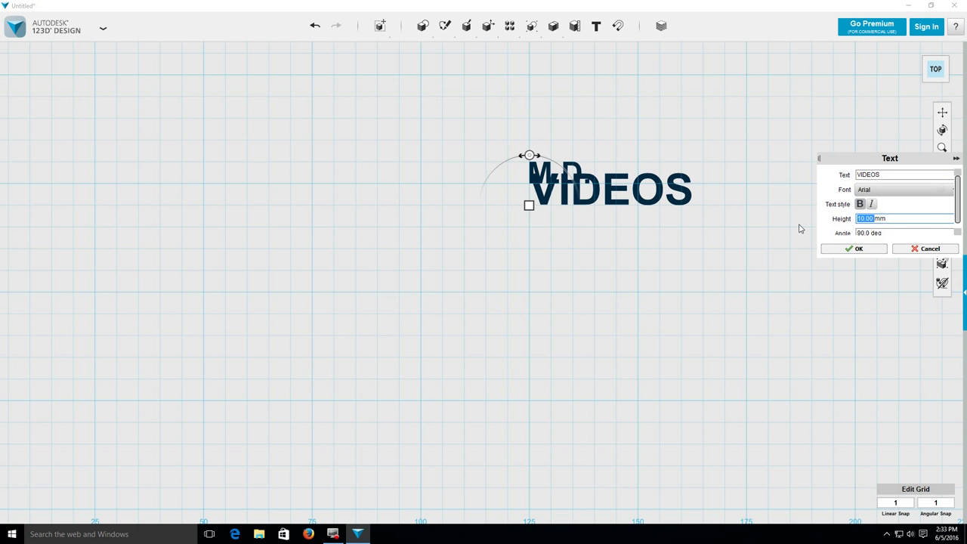
{"action": "left_click", "coordinate": [853, 248]}
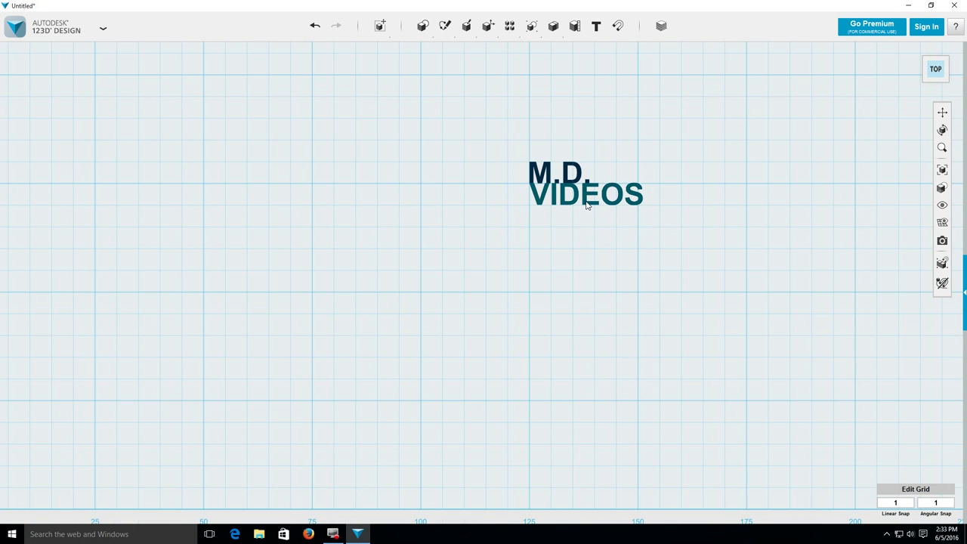
- Sketch a 35 mm diameter circle on the grid left of the text
{"action": "left_click", "coordinate": [441, 25]}
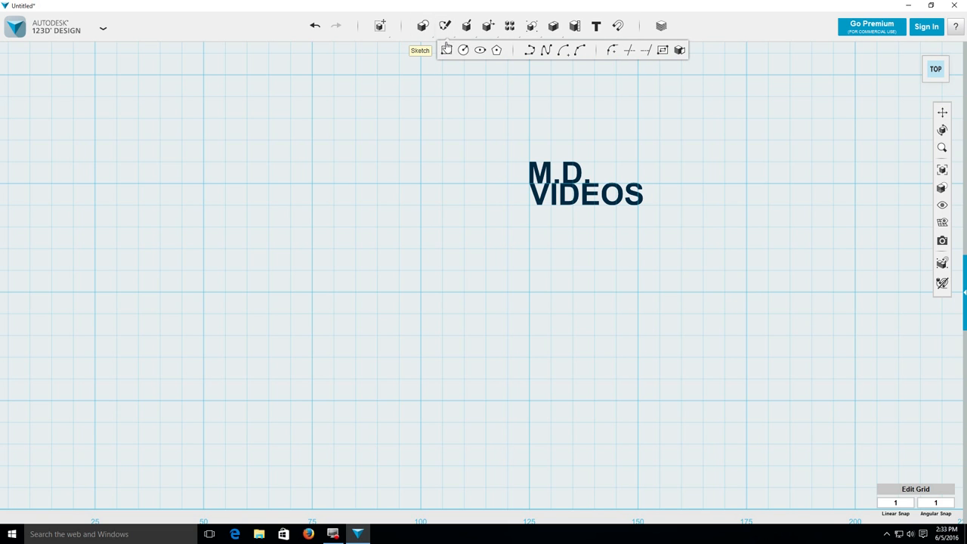
{"action": "left_click", "coordinate": [445, 51]}
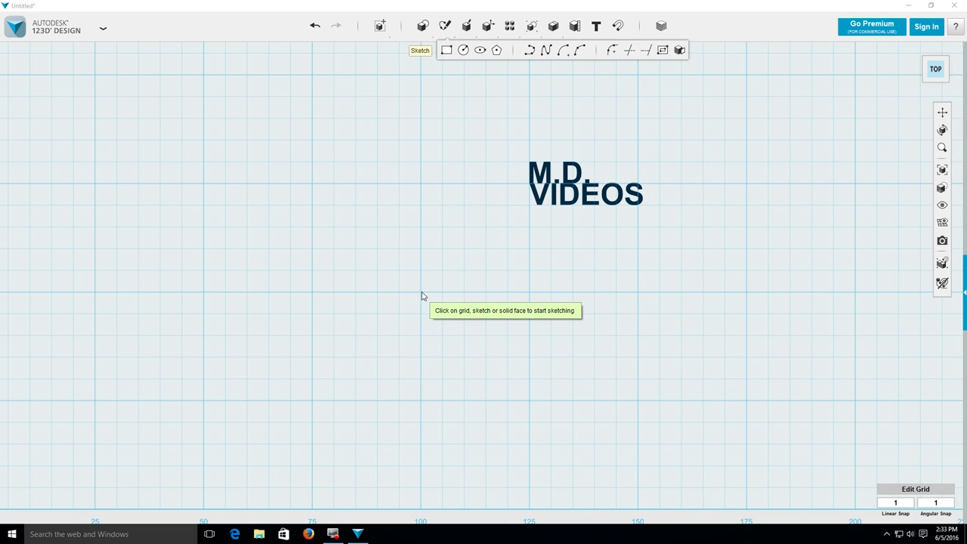
{"action": "left_click", "coordinate": [420, 291]}
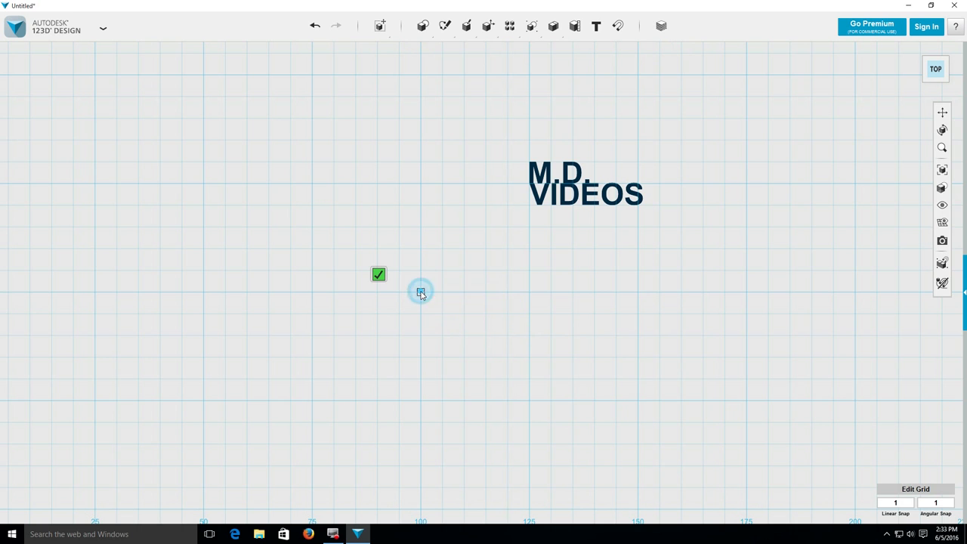
{"action": "left_click_drag", "start_coordinate": [420, 293], "coordinate": [453, 332]}
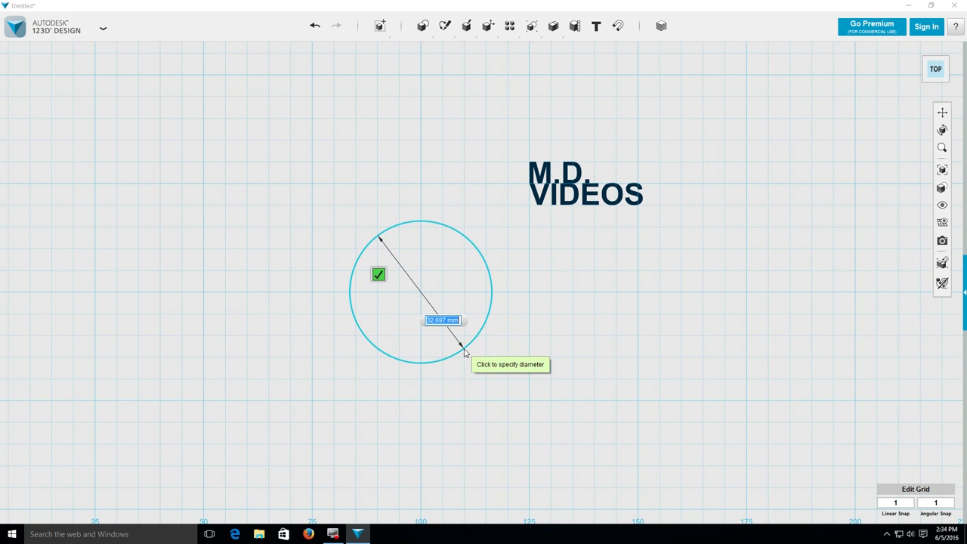
{"action": "type", "text": "35.000"}
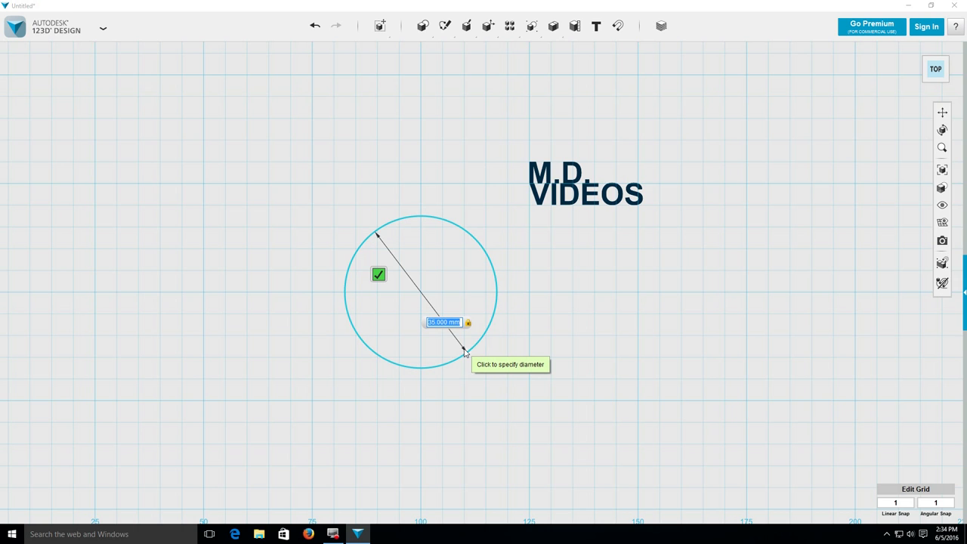
{"action": "left_click", "coordinate": [377, 275]}
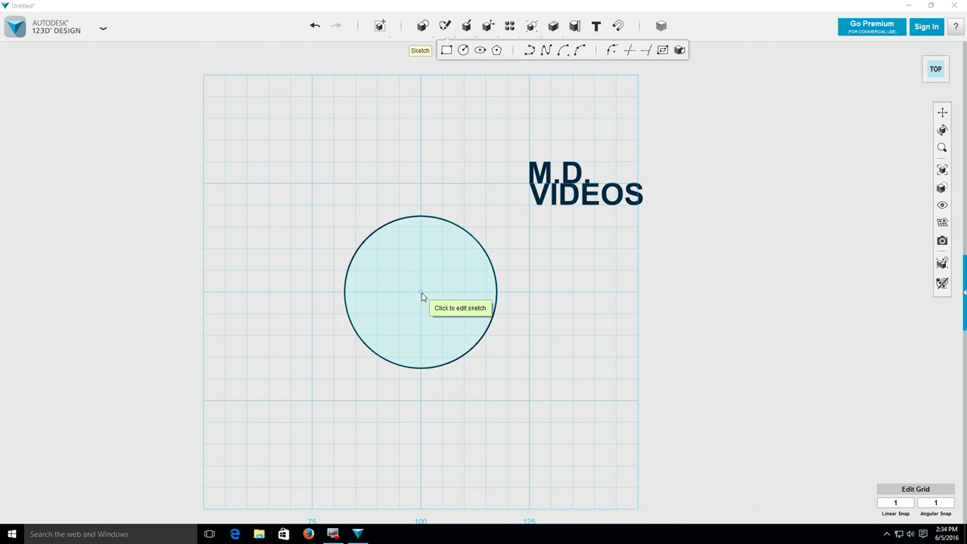
- Sketch a slightly smaller circle on the same centre for the rim
{"action": "left_click", "coordinate": [423, 296]}
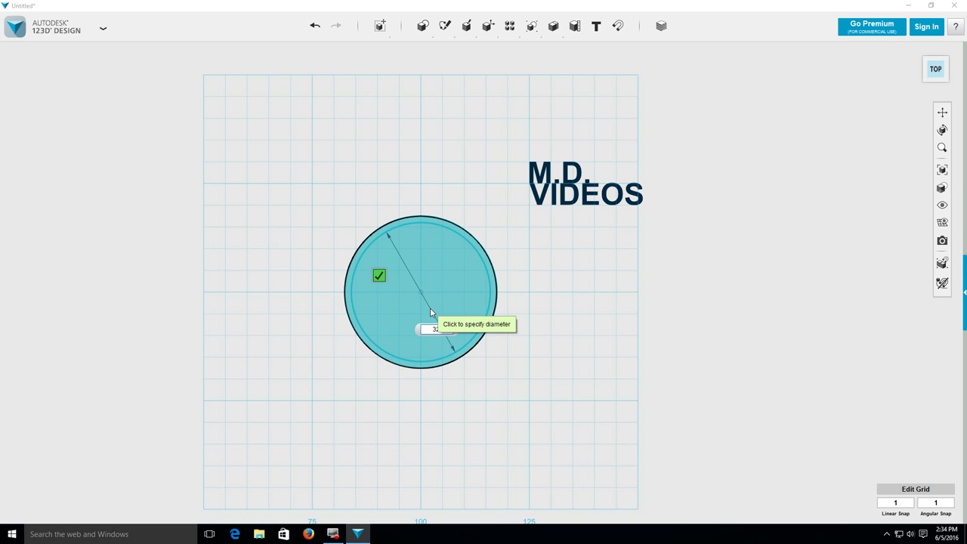
{"action": "left_click", "coordinate": [430, 311]}
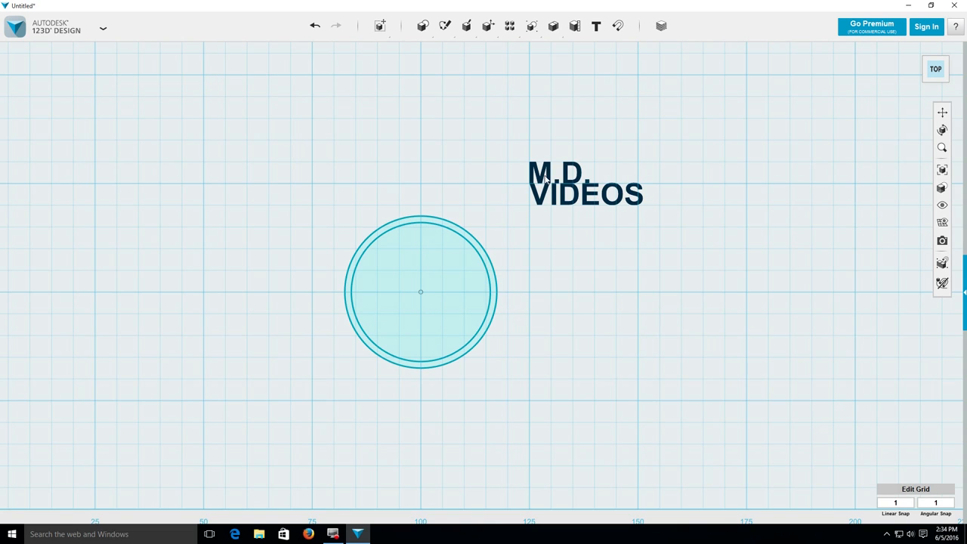
- Move M.D. into the circles and drag VIDEOS in beneath it
{"action": "left_click", "coordinate": [556, 172]}
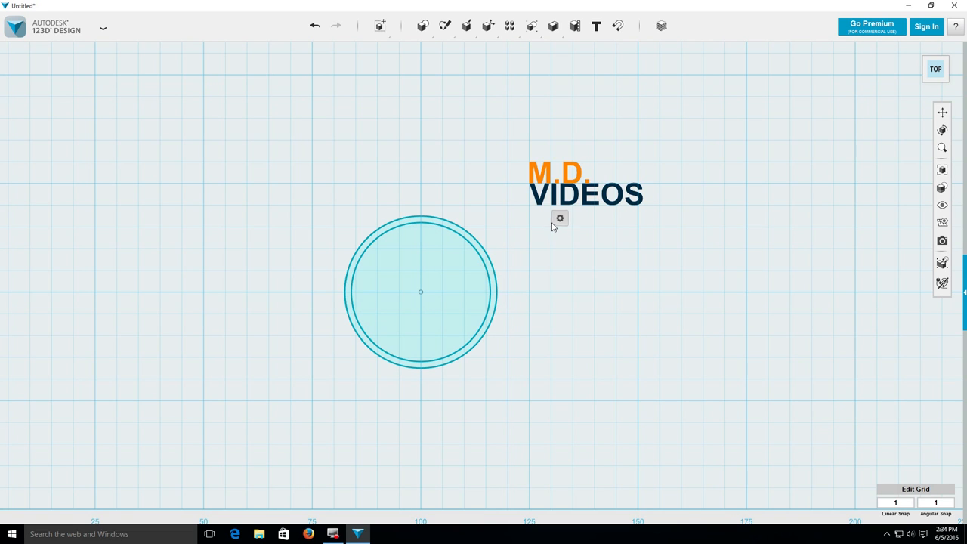
{"action": "left_click", "coordinate": [559, 218]}
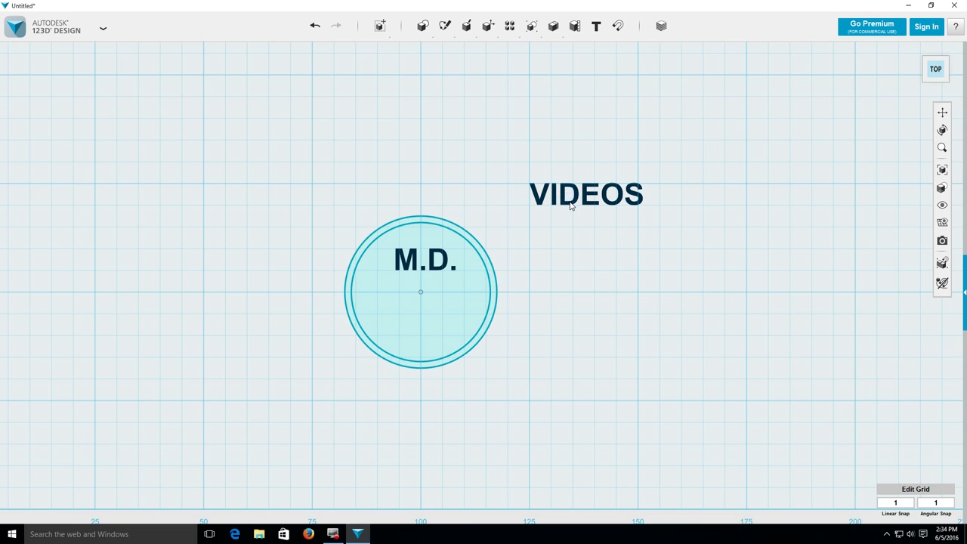
{"action": "left_click", "coordinate": [588, 193]}
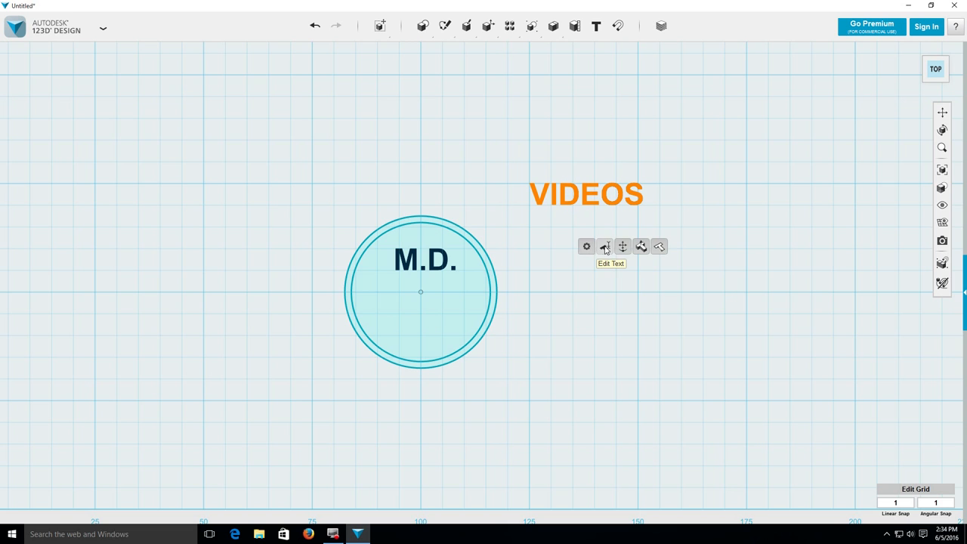
{"action": "left_click", "coordinate": [604, 246]}
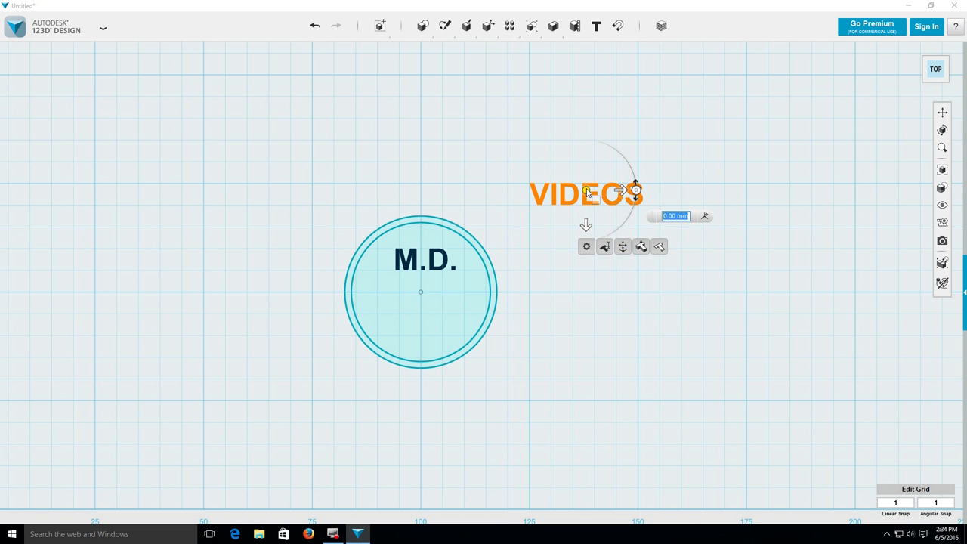
{"action": "left_click_drag", "start_coordinate": [587, 193], "coordinate": [426, 308]}
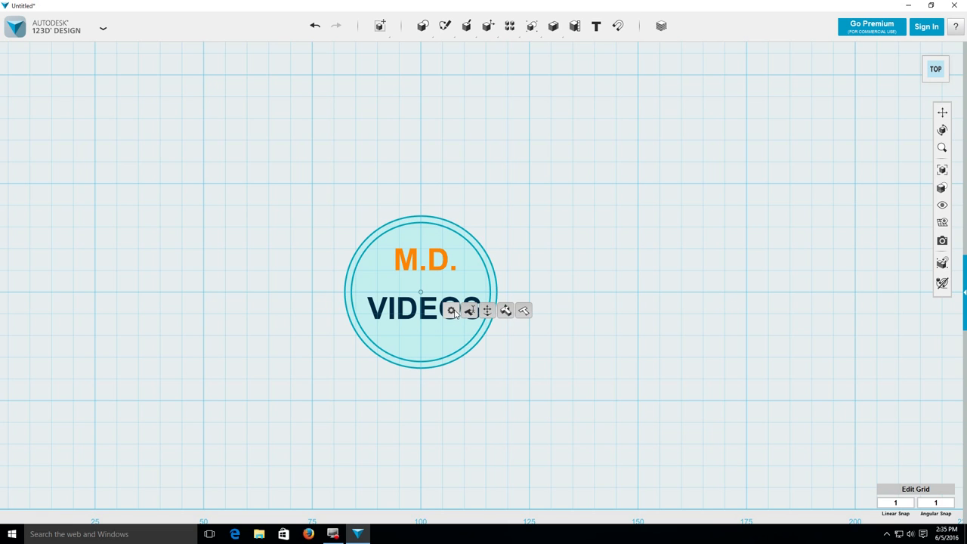
- Offset the coin's circle outline by 4 to form a narrow rim
{"action": "left_click", "coordinate": [505, 310]}
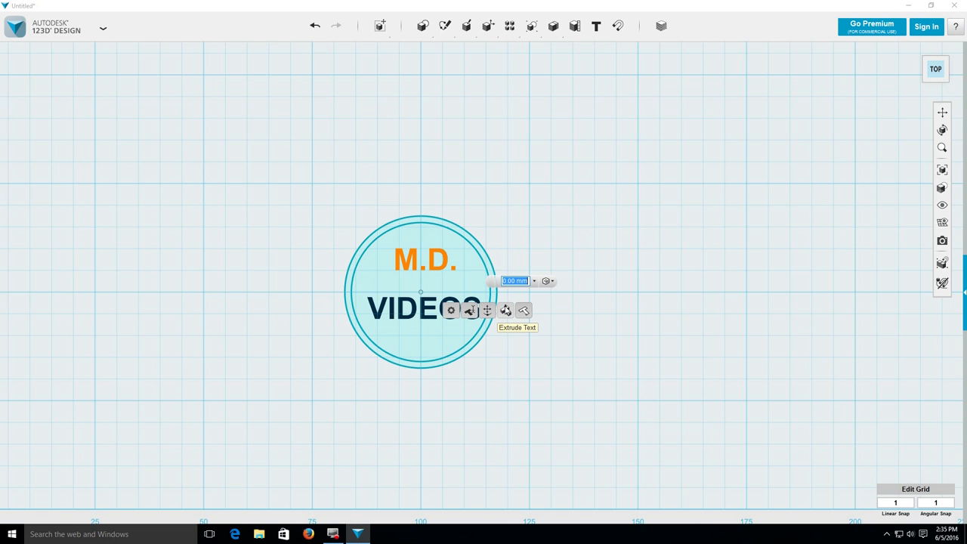
{"action": "left_click", "coordinate": [504, 310]}
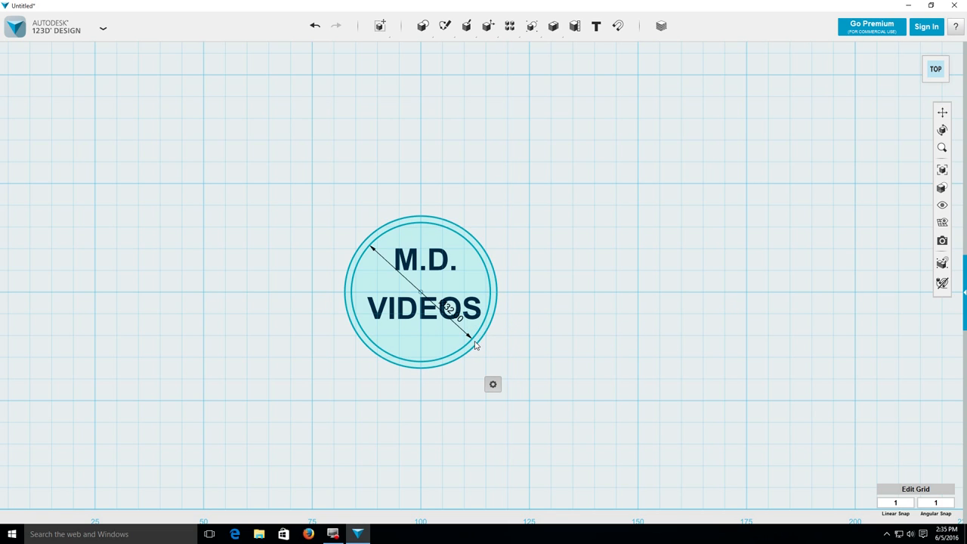
{"action": "left_click", "coordinate": [492, 384]}
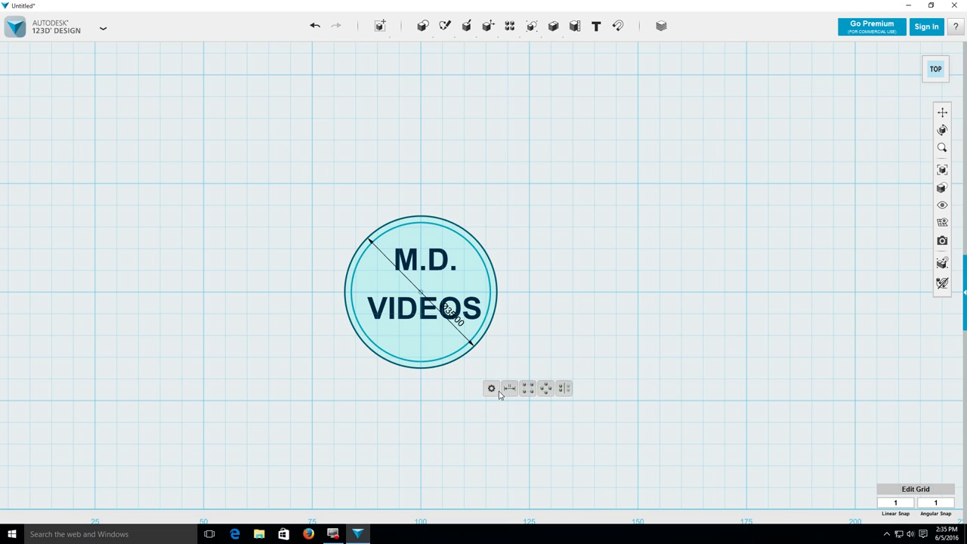
{"action": "left_click", "coordinate": [532, 24]}
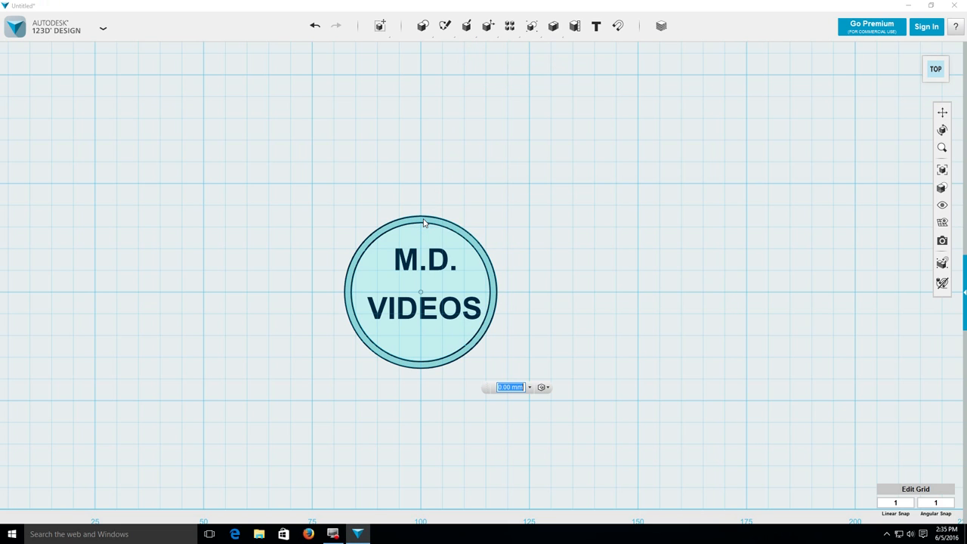
{"action": "type", "text": "4"}
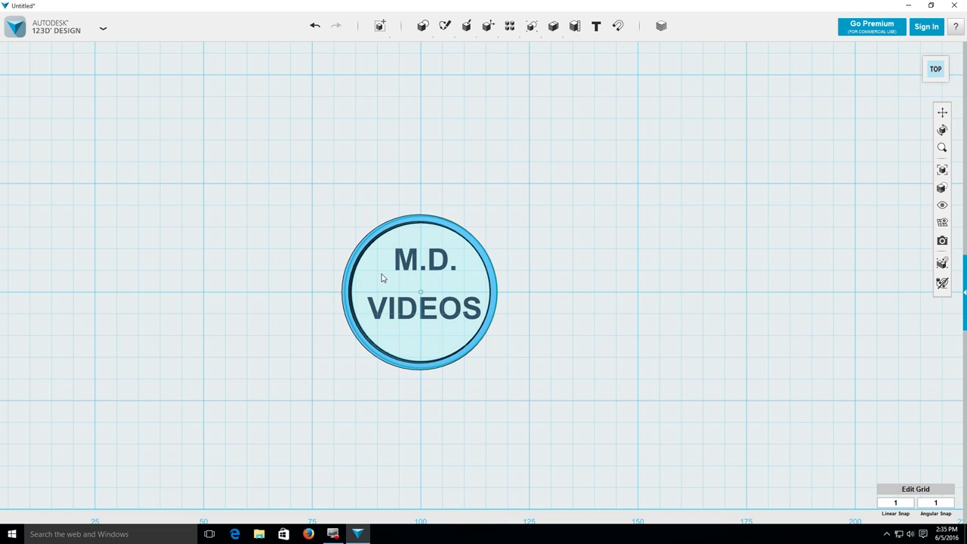
- Extrude the coin's base profile into a solid disc
{"action": "left_click", "coordinate": [420, 290]}
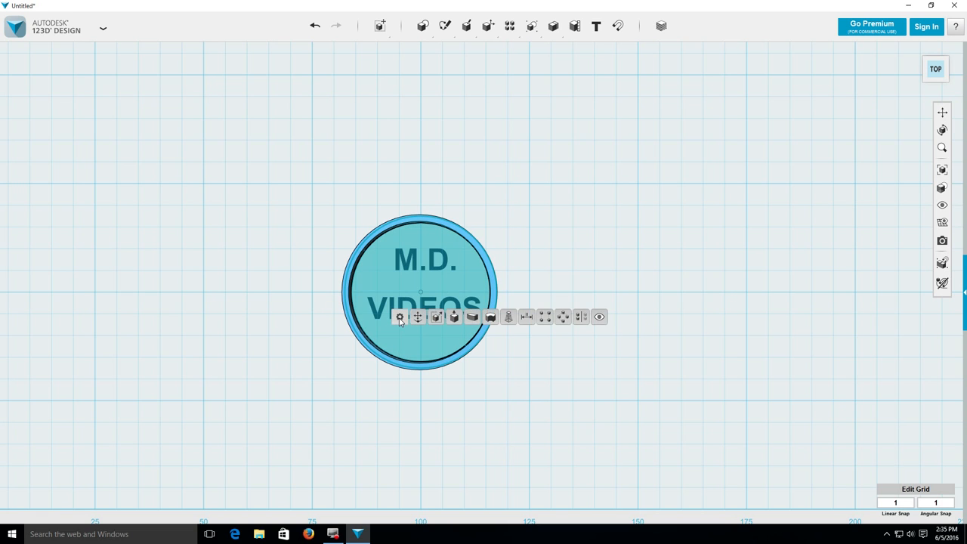
{"action": "left_click", "coordinate": [453, 317]}
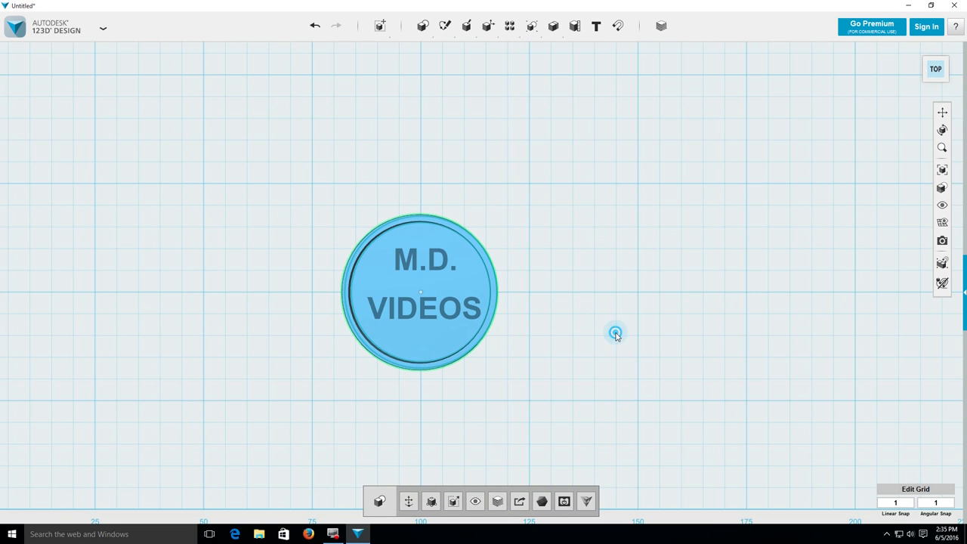
- Tilt the view to inspect the disc's edge, return to Top view and undo the extrusion
{"action": "left_click", "coordinate": [615, 334]}
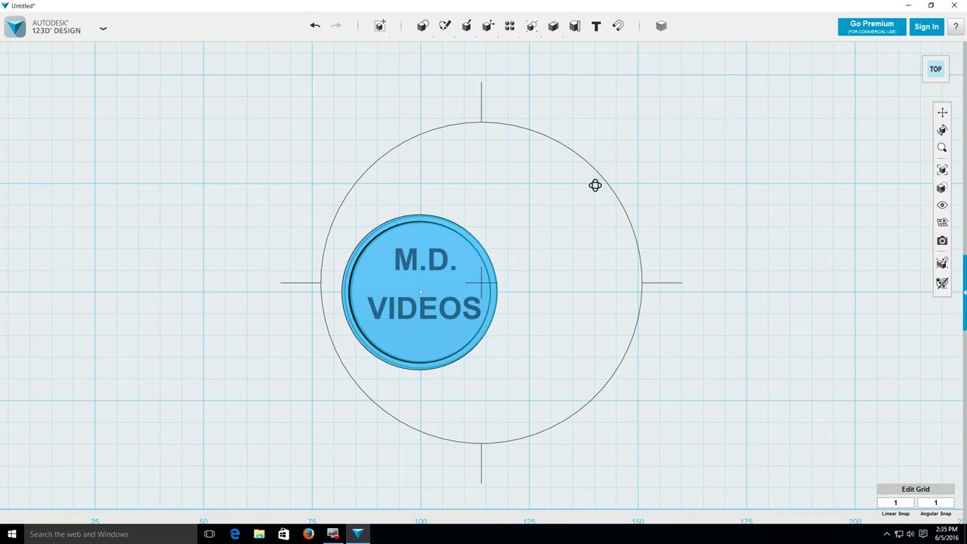
{"action": "left_click_drag", "start_coordinate": [595, 184], "coordinate": [611, 106]}
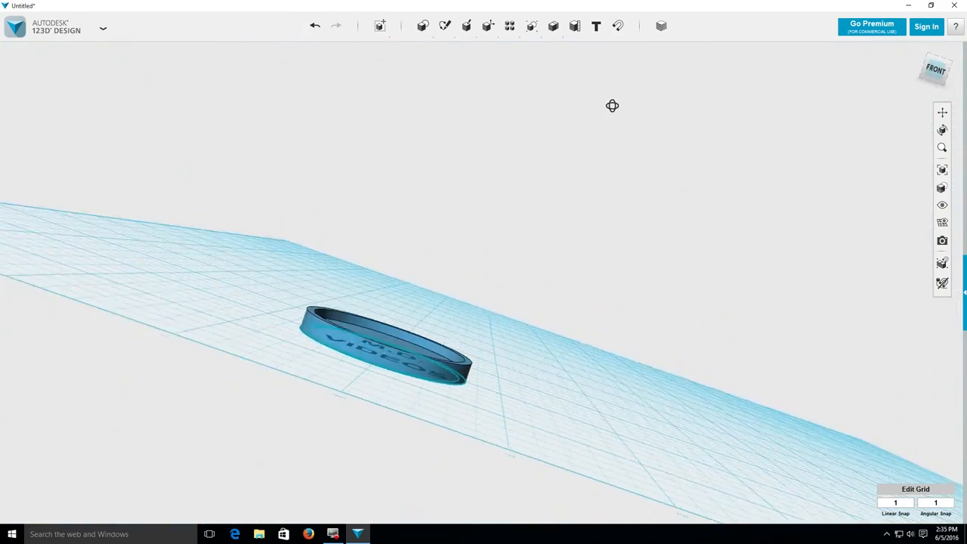
{"action": "left_click", "coordinate": [933, 69]}
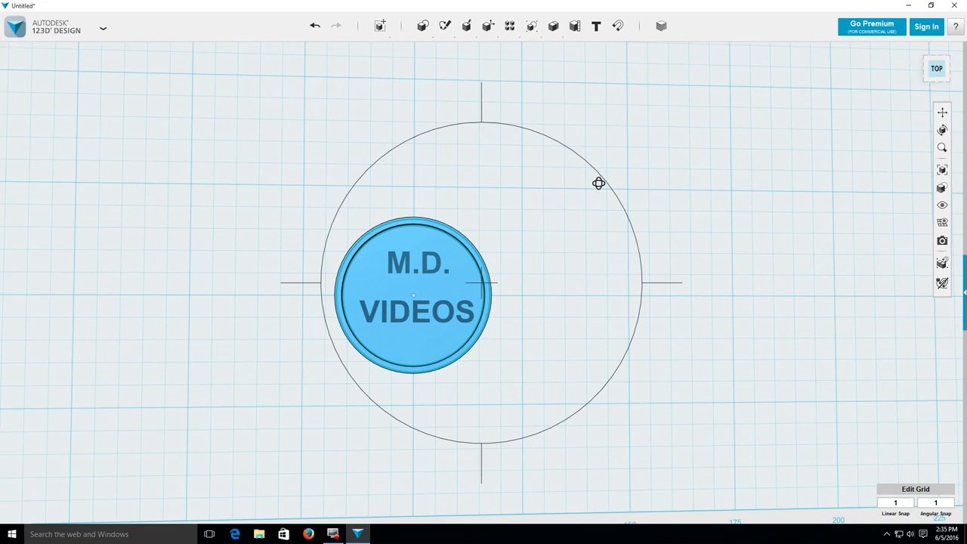
{"action": "left_click_drag", "start_coordinate": [414, 294], "coordinate": [270, 335]}
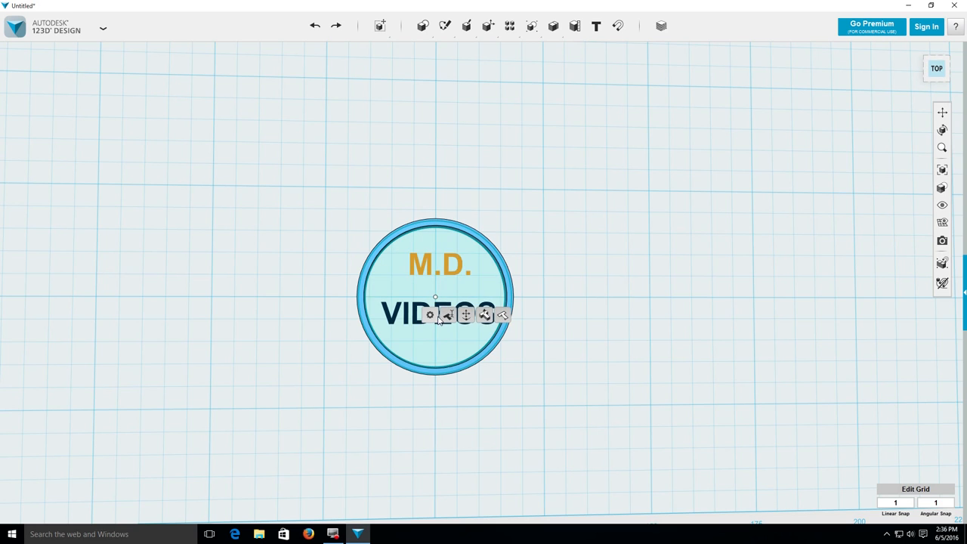
- Select the rim ring and the M.D. VIDEOS letter regions of the coin sketch together
{"action": "left_click", "coordinate": [481, 315]}
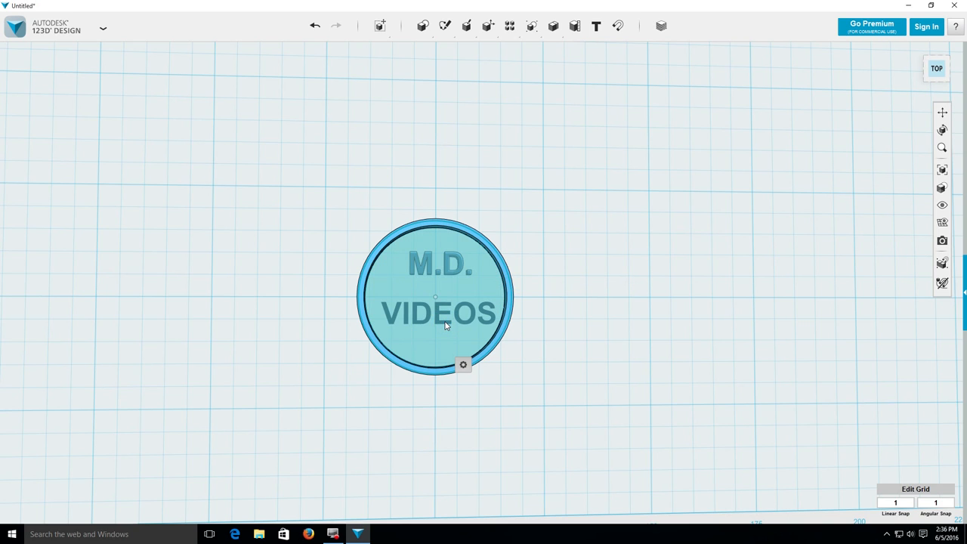
{"action": "left_click", "coordinate": [462, 364]}
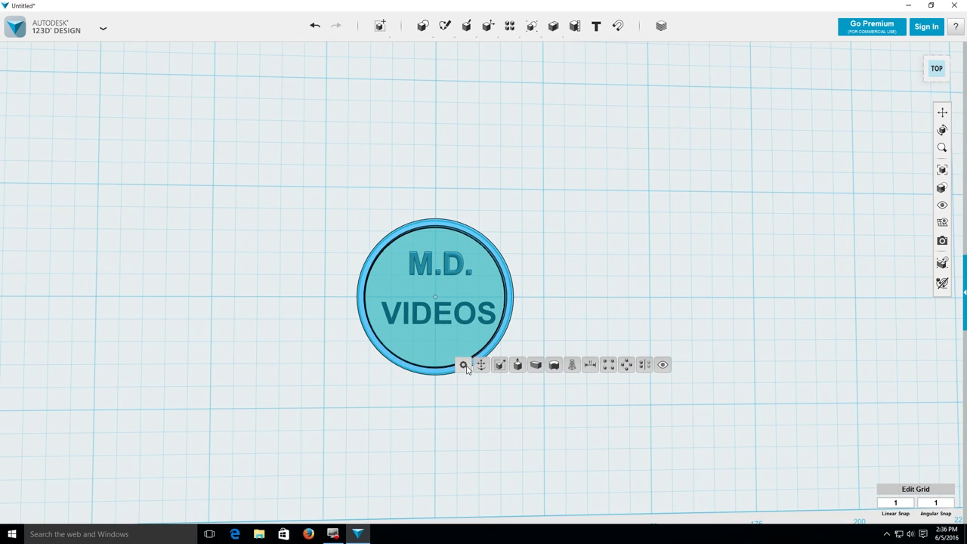
{"action": "left_click", "coordinate": [517, 364]}
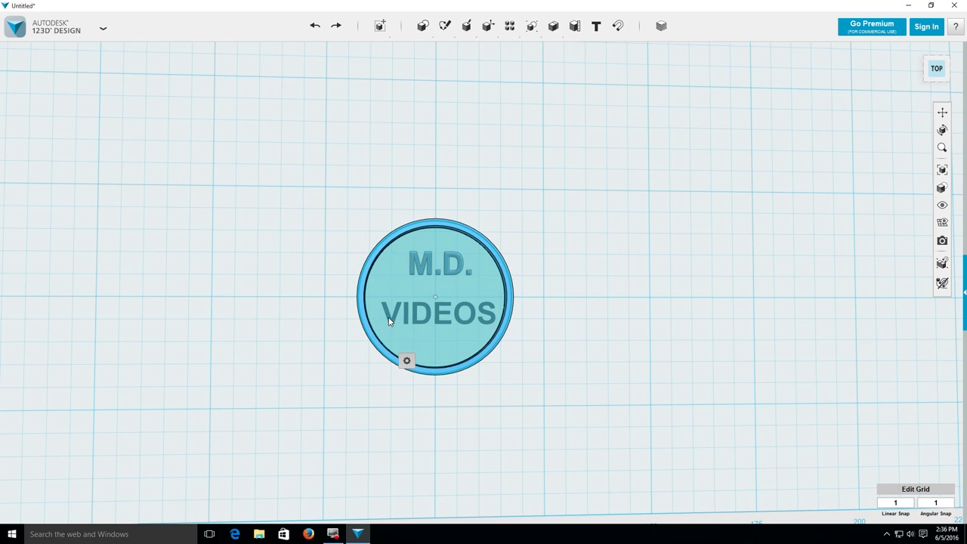
{"action": "left_click", "coordinate": [407, 361]}
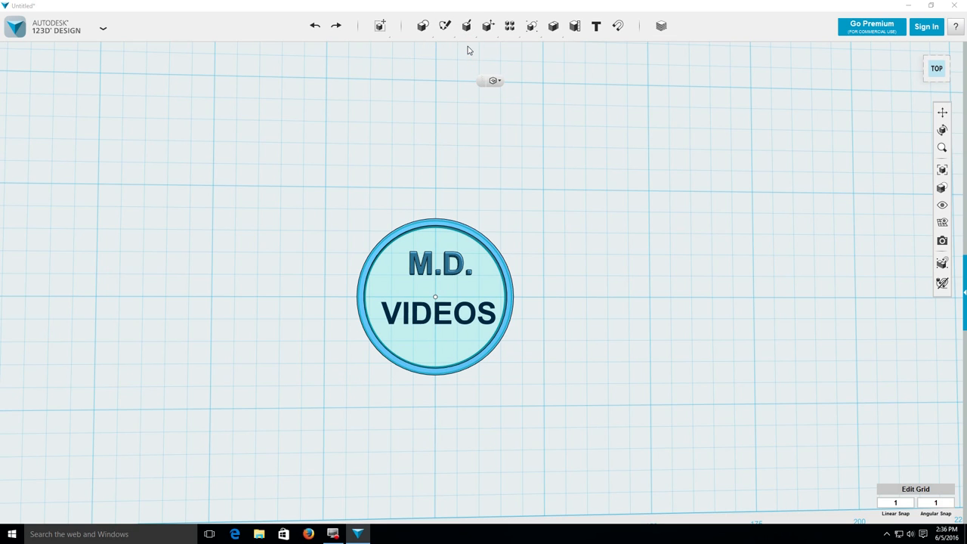
{"action": "left_click", "coordinate": [435, 312]}
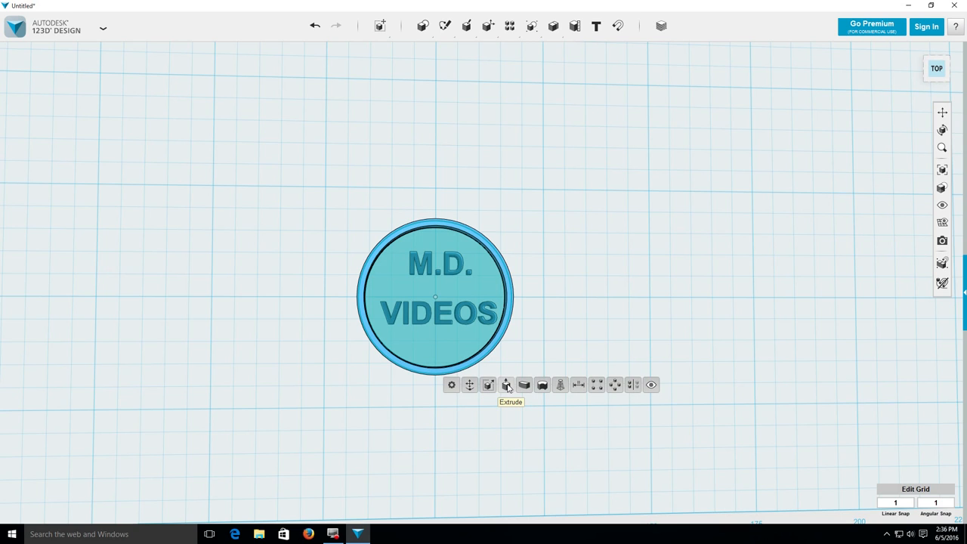
- Extrude the rim and lettering so they stand raised, checking them from an angle
{"action": "left_click", "coordinate": [506, 385]}
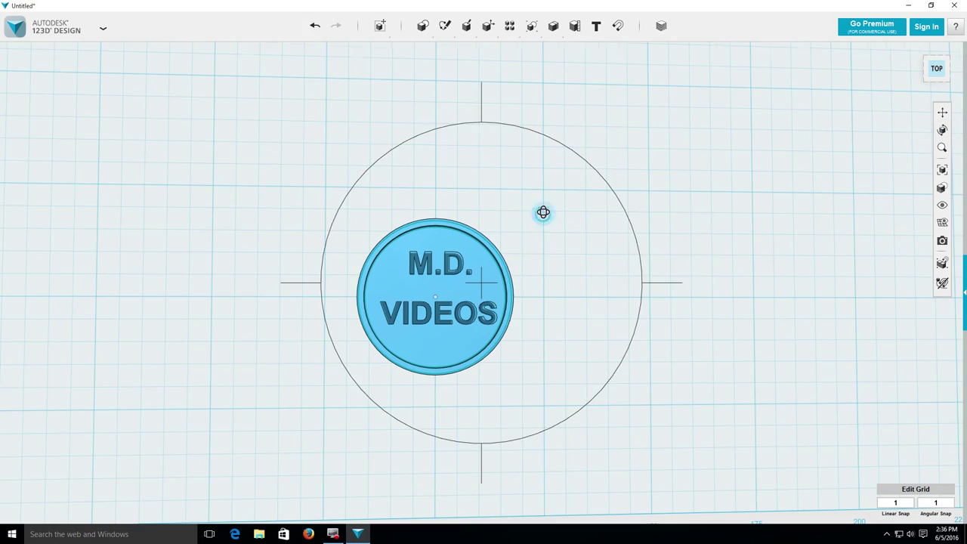
{"action": "left_click_drag", "start_coordinate": [544, 211], "coordinate": [537, 153]}
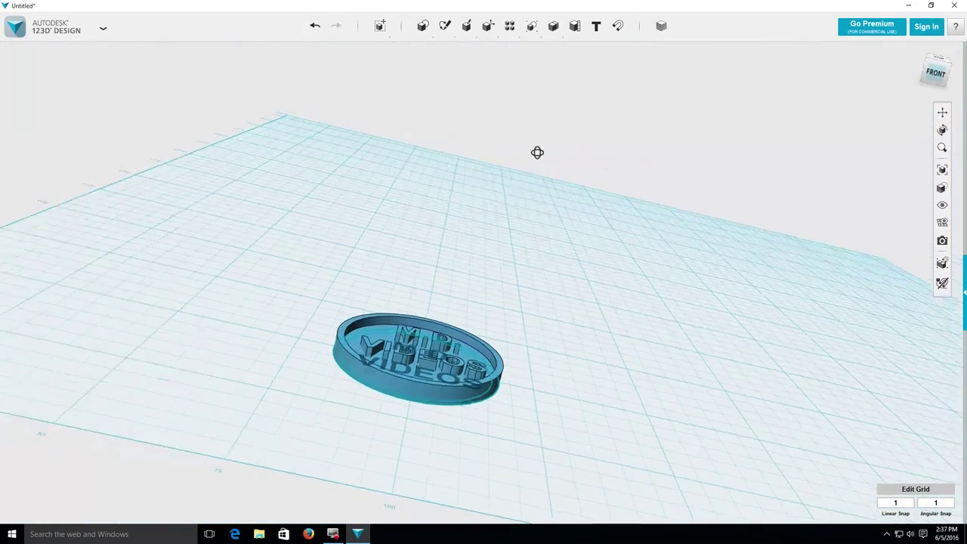
{"action": "left_click_drag", "start_coordinate": [538, 152], "coordinate": [548, 174]}
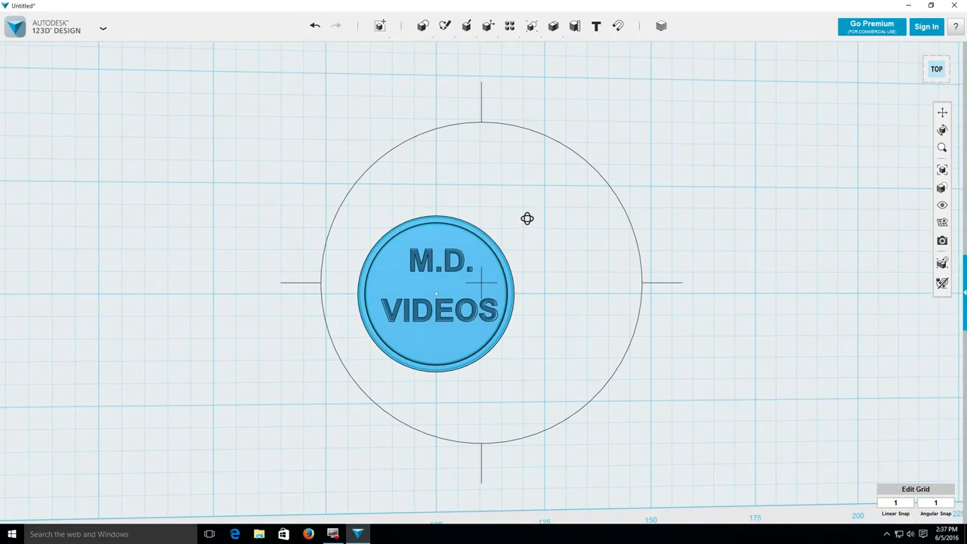
{"action": "left_click", "coordinate": [101, 30]}
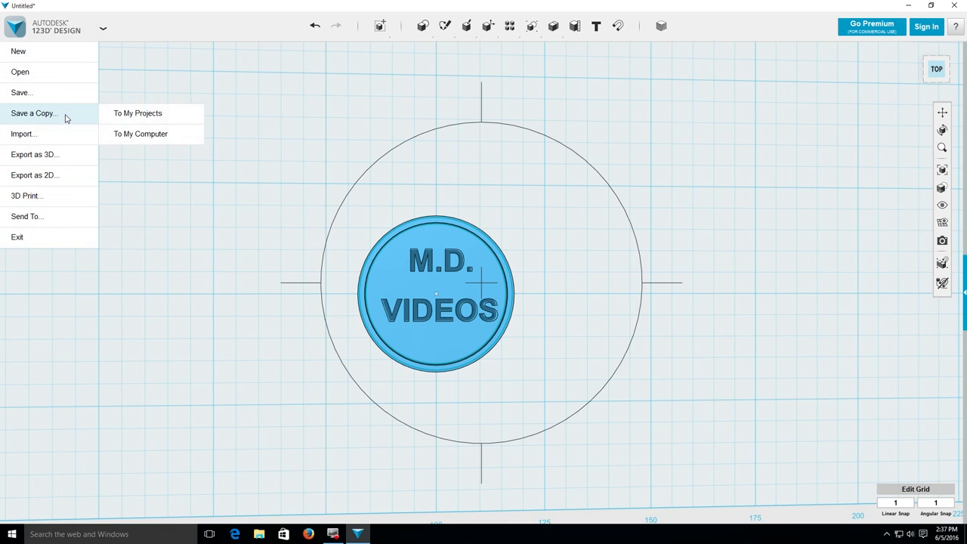
- Export as 3D STL with Fine mesh and Combine Objects ticked
{"action": "left_click", "coordinate": [34, 154]}
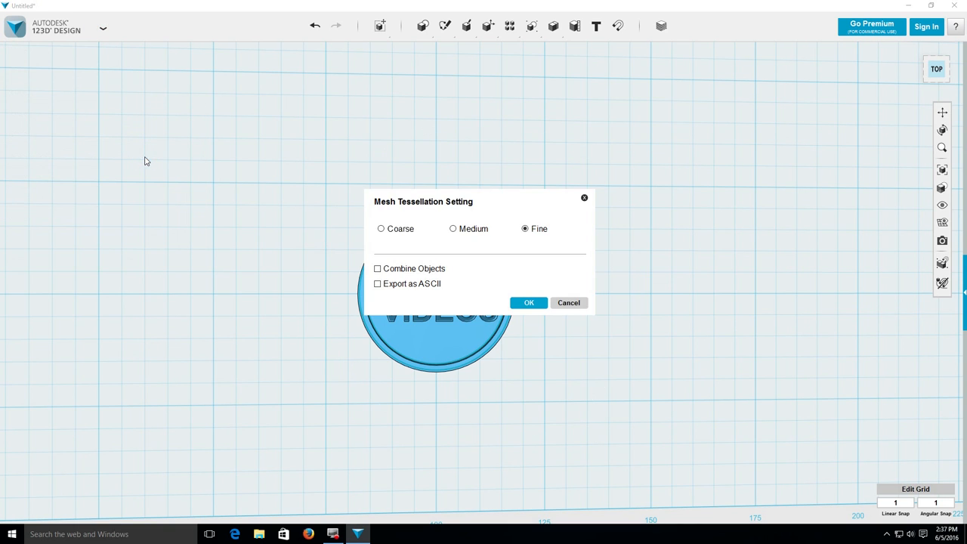
{"action": "mouse_move", "coordinate": [154, 201]}
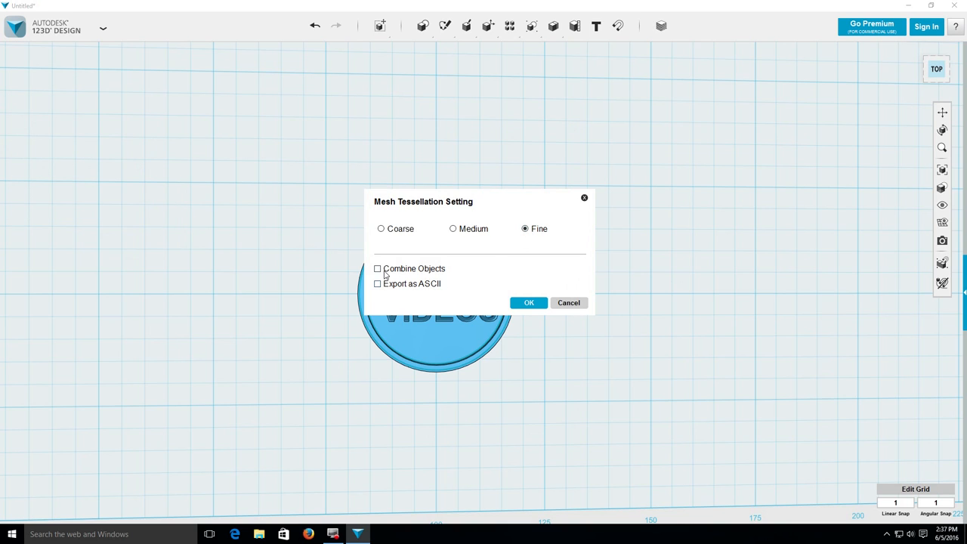
{"action": "left_click", "coordinate": [378, 269]}
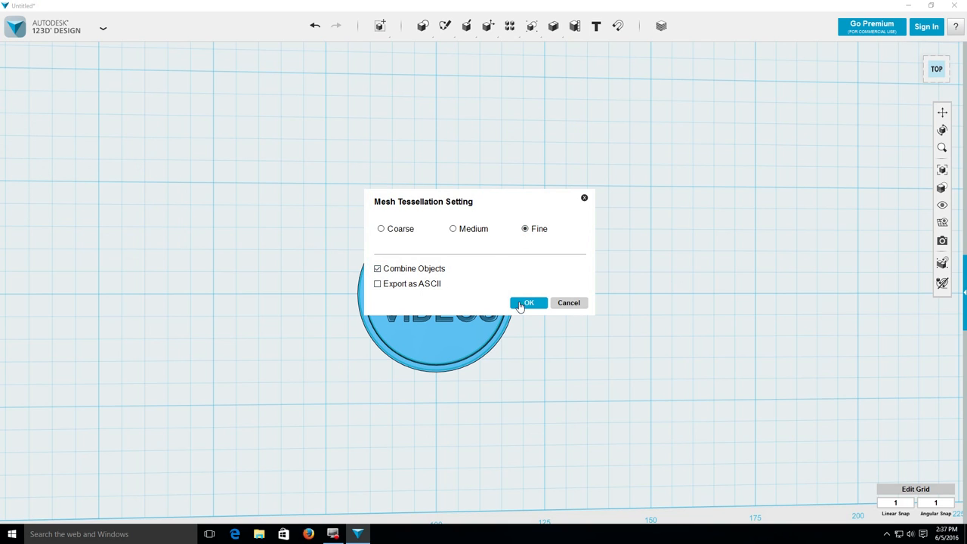
{"action": "left_click", "coordinate": [529, 302]}
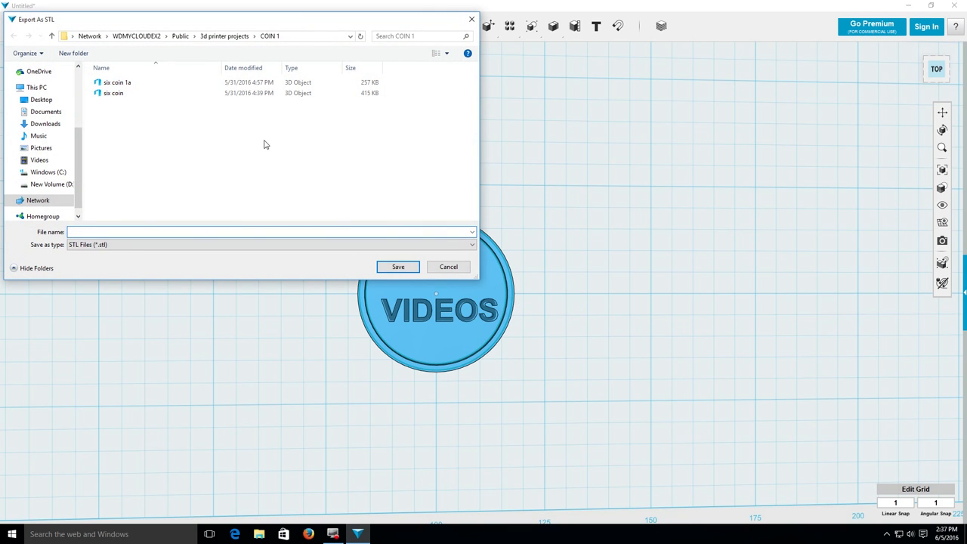
- Name the STL export VIDEO in the File name box for saving to COIN 1
{"action": "left_click", "coordinate": [154, 233]}
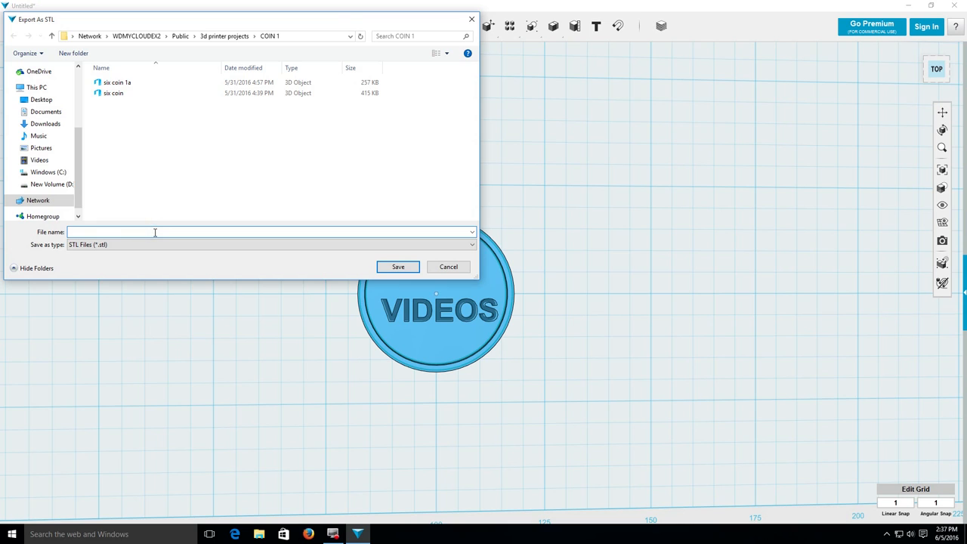
{"action": "type", "text": "V"}
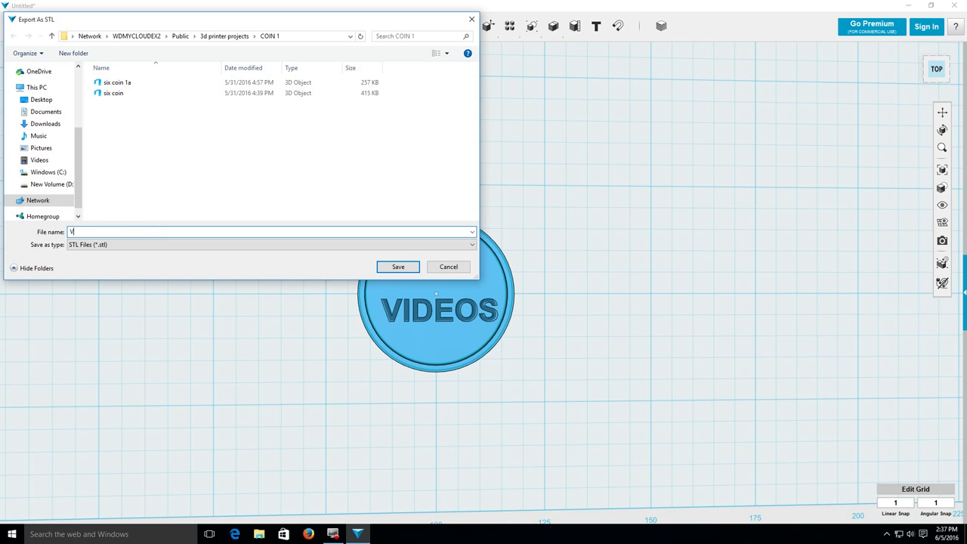
{"action": "type", "text": "IDEO"}
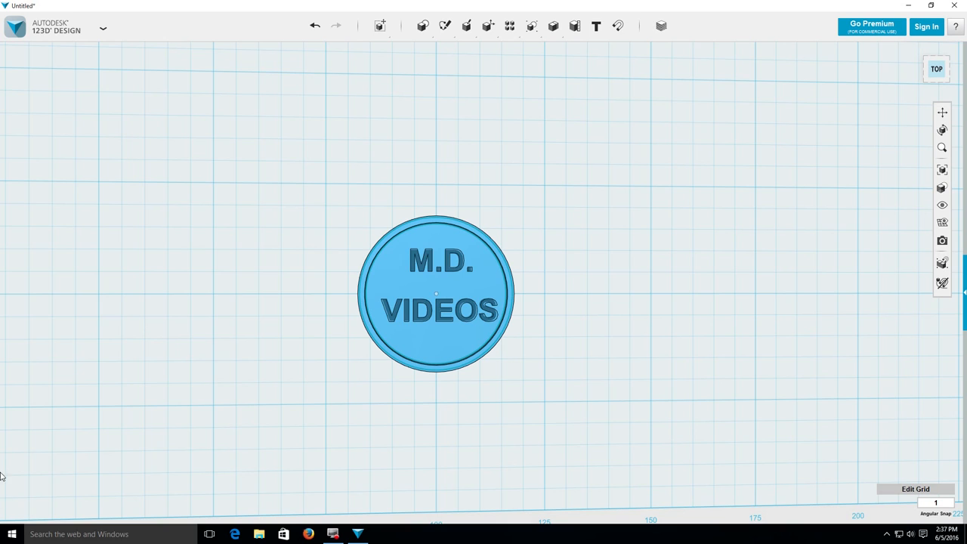
{"action": "mouse_move", "coordinate": [119, 426]}
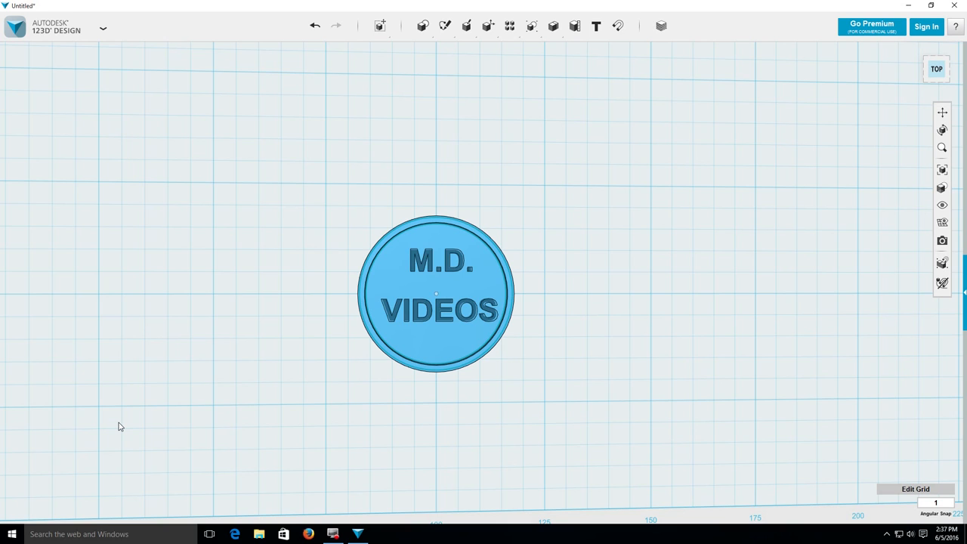
{"action": "mouse_move", "coordinate": [239, 453]}
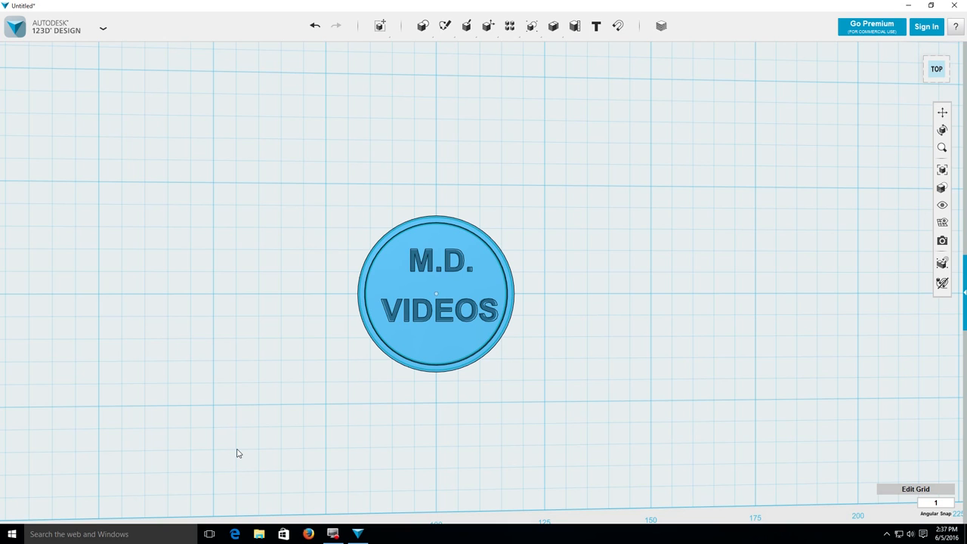